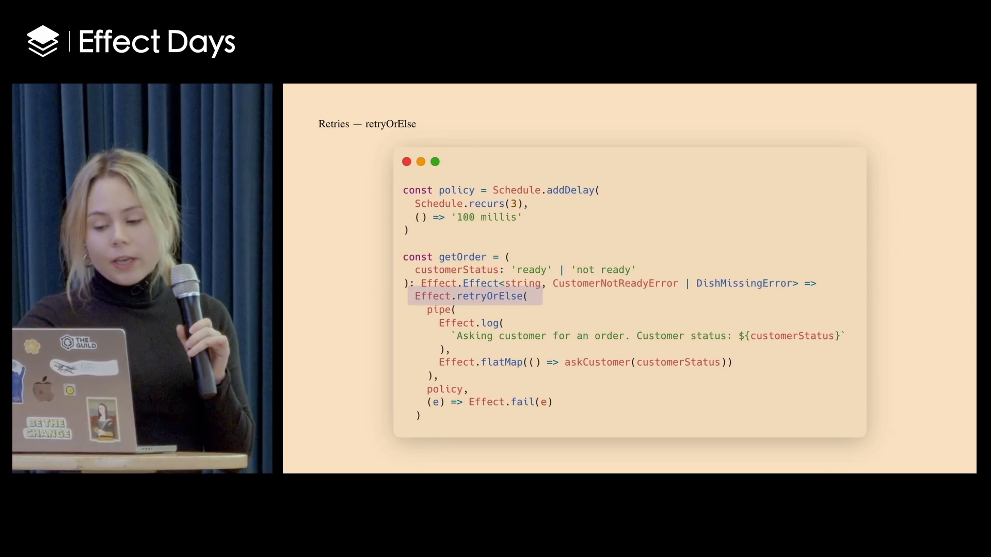
key(Right)
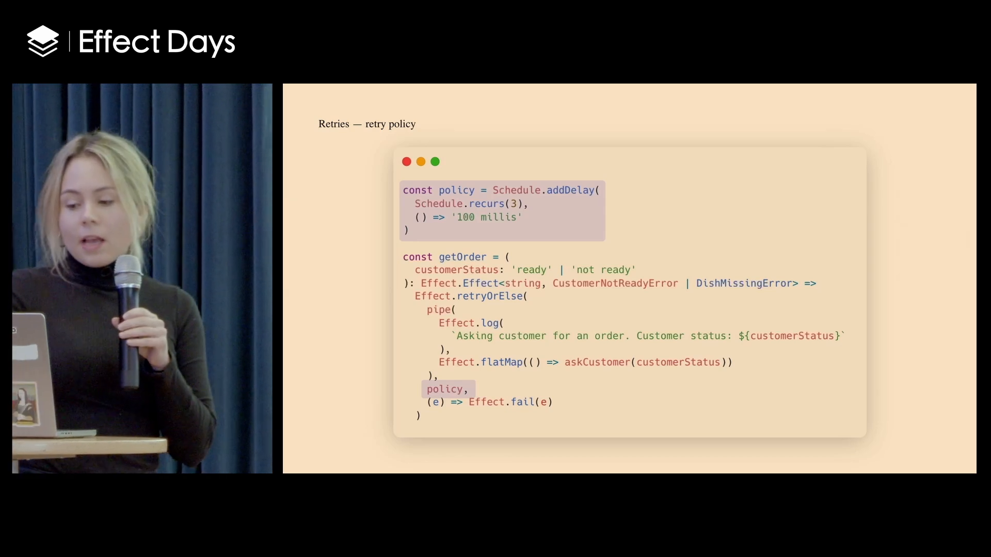
key(Right)
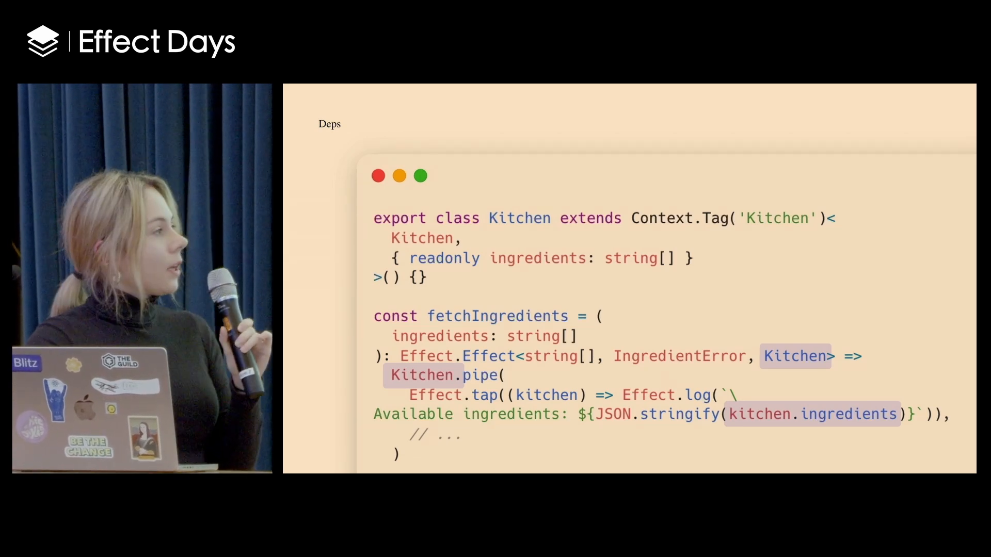
scroll(down, 3)
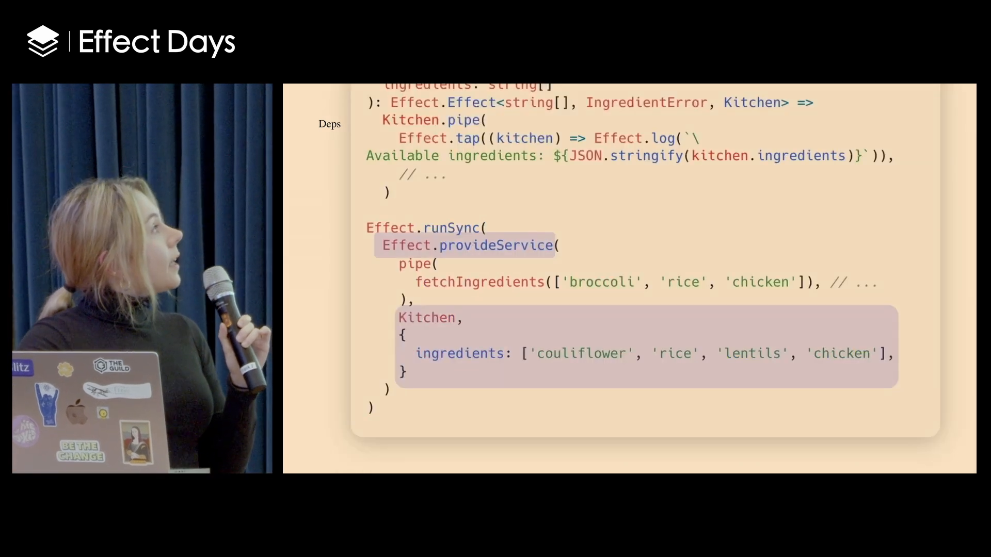